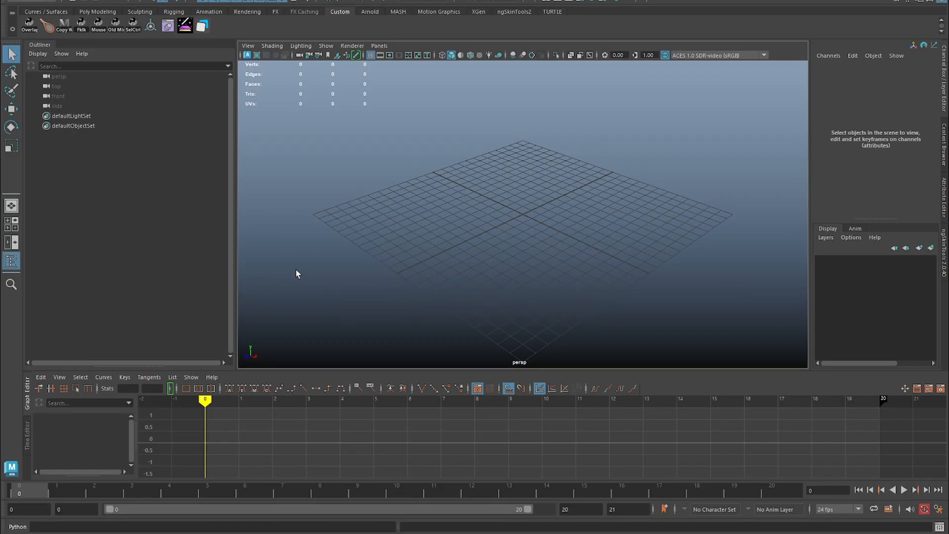
mouse_move(342, 20)
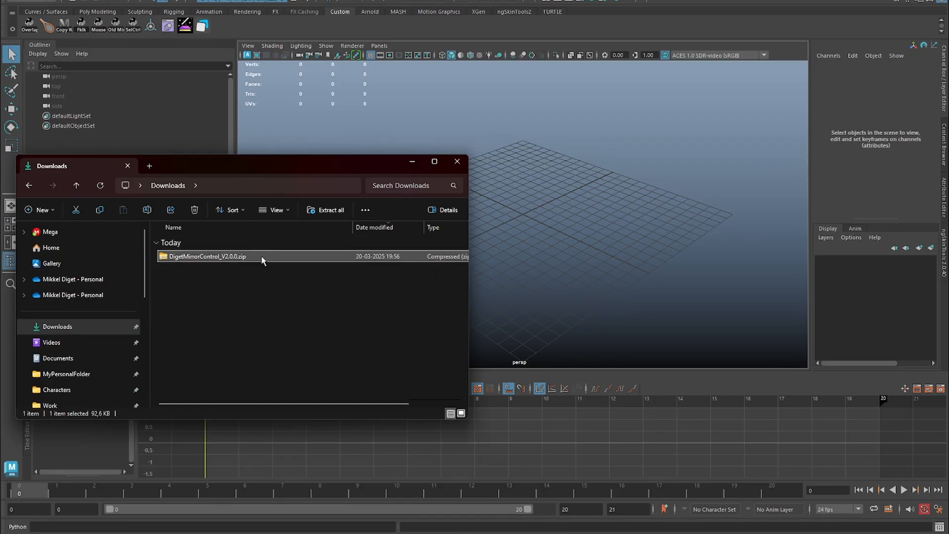
mouse_move(261, 259)
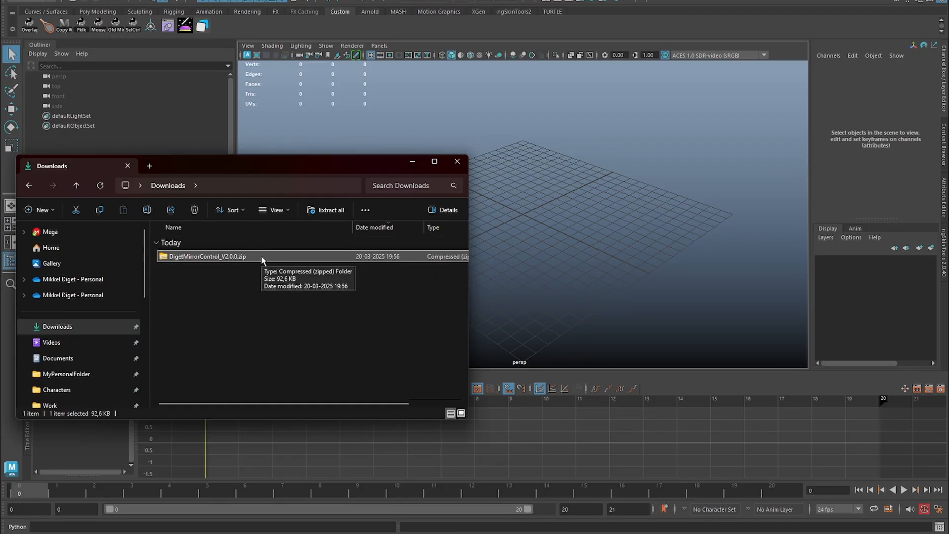
Extract the DigetMirrorControl_V2.0.0 zip into Downloads and open its inner DigetMirrorControl folder.
right_click(205, 256)
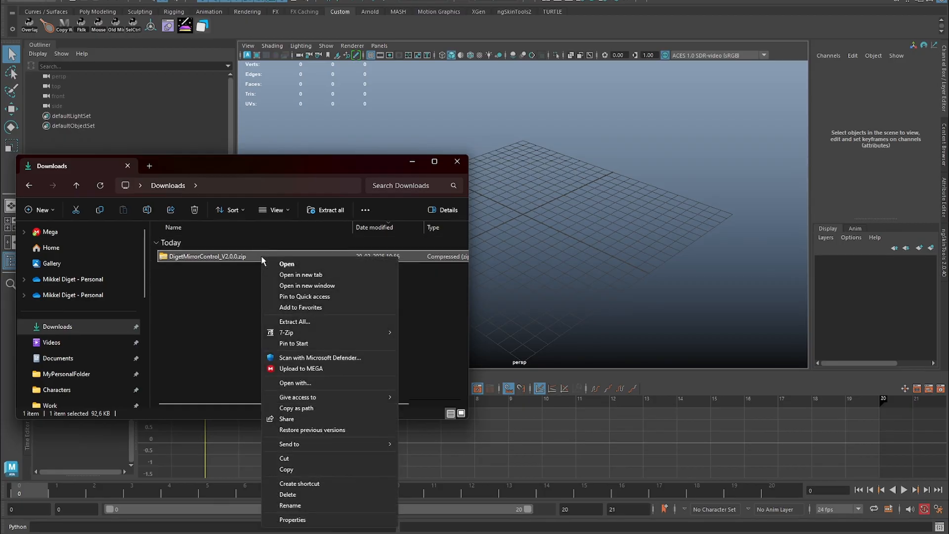
left_click(294, 321)
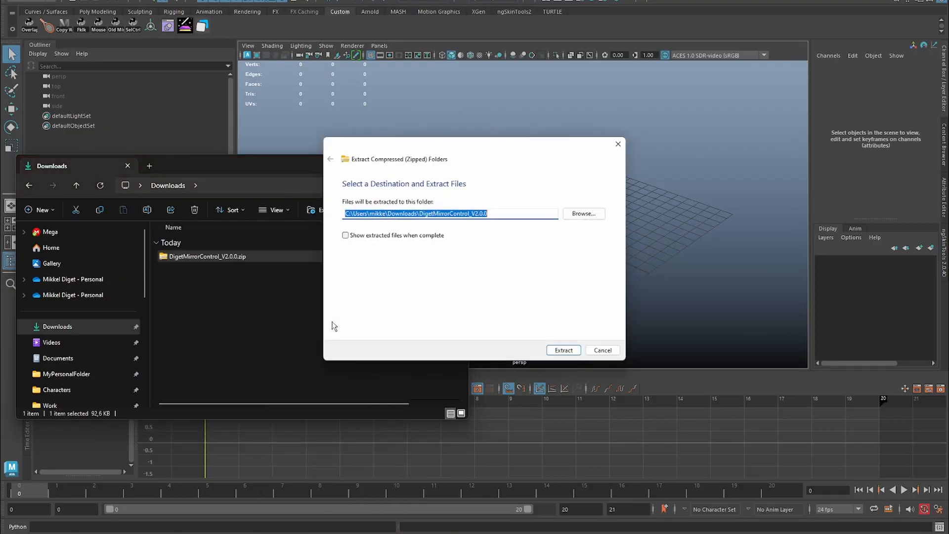
left_click(563, 350)
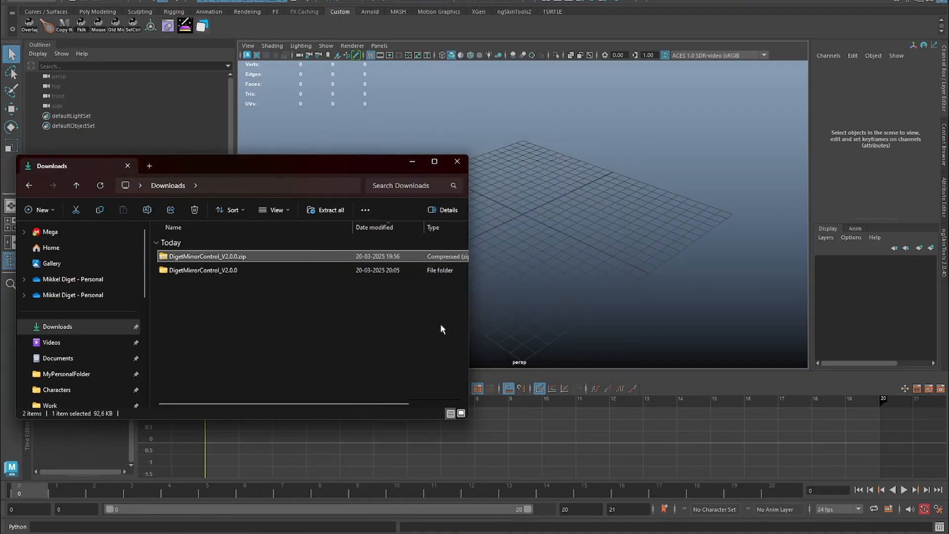
double_click(203, 270)
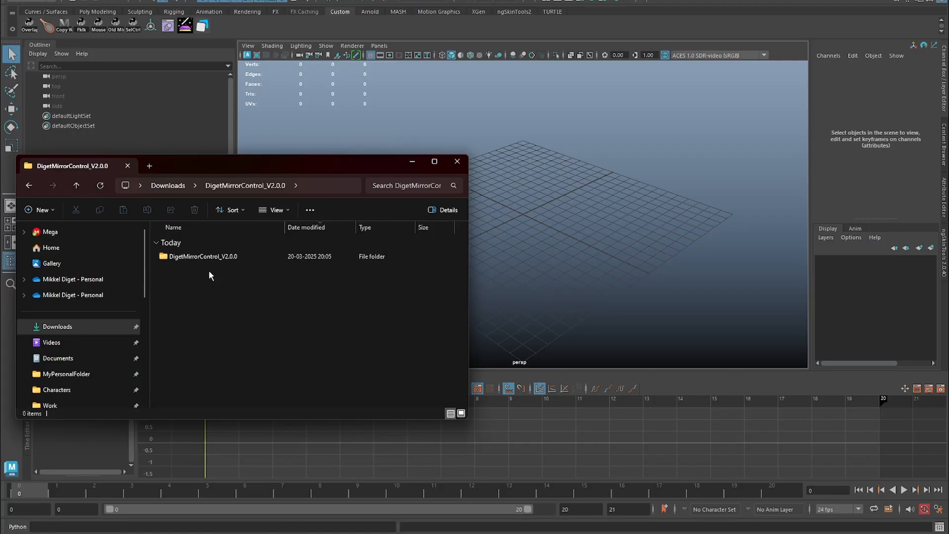
double_click(202, 256)
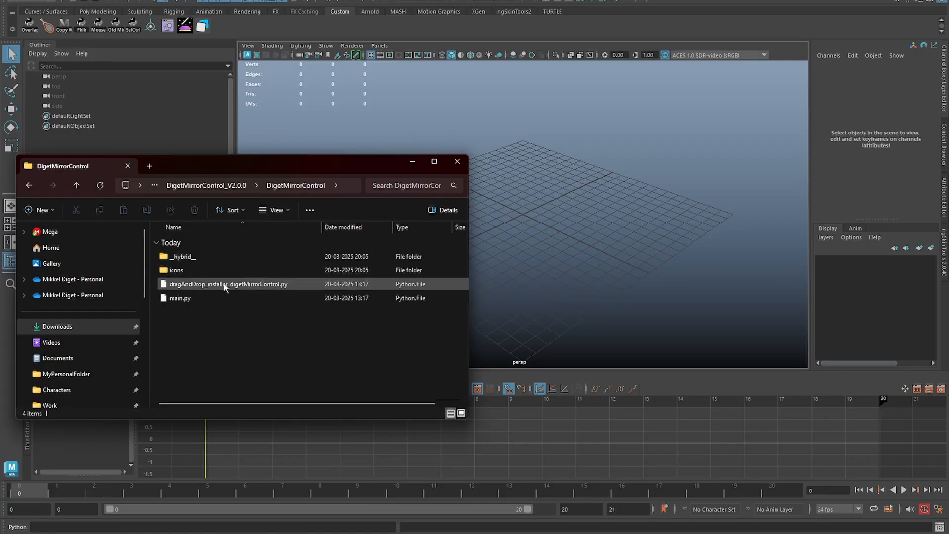
mouse_move(203, 292)
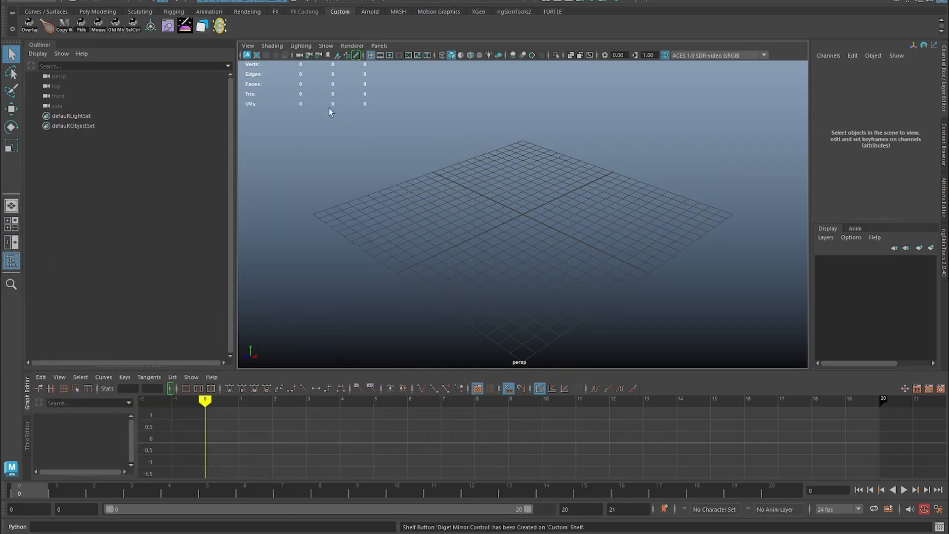
mouse_move(331, 322)
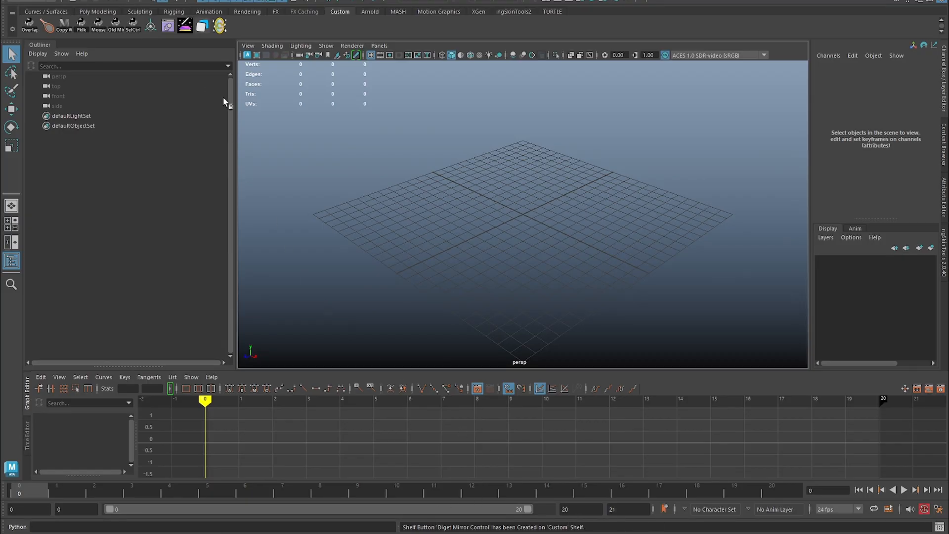
mouse_move(220, 25)
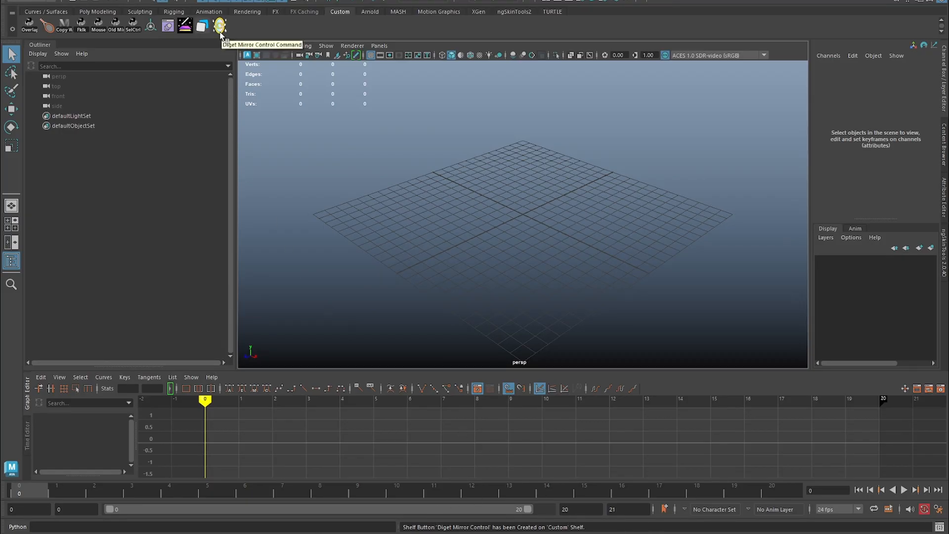
Drop dragAndDrop_installer_digetMirrorControl.py into Maya to add the Diget Mirror Control shelf button.
left_click(219, 25)
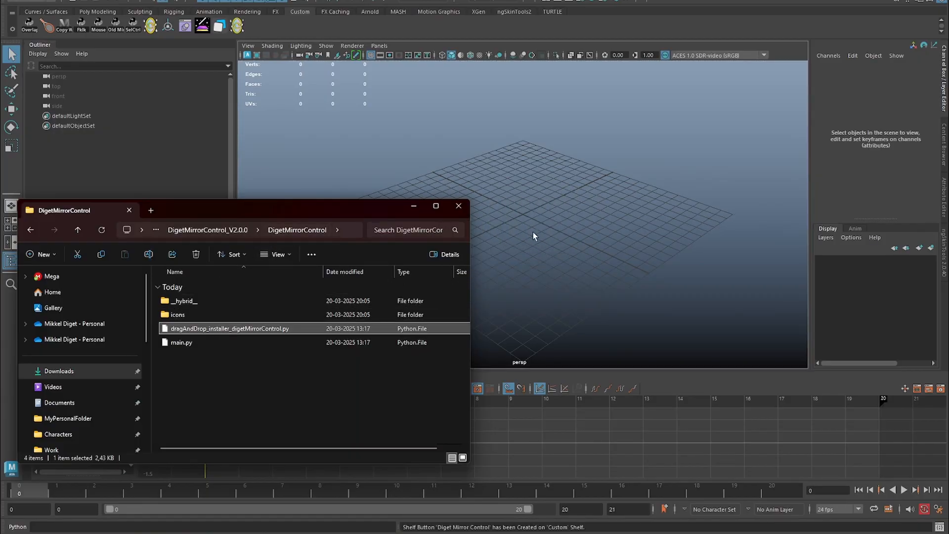
Delete the duplicate Diget Mirror Control button from Maya's Custom shelf.
left_click(458, 206)
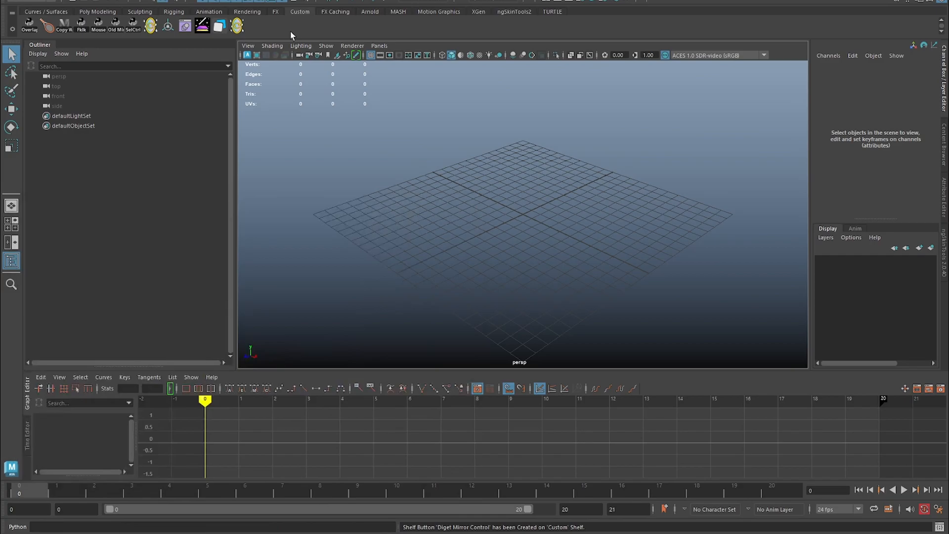
mouse_move(237, 24)
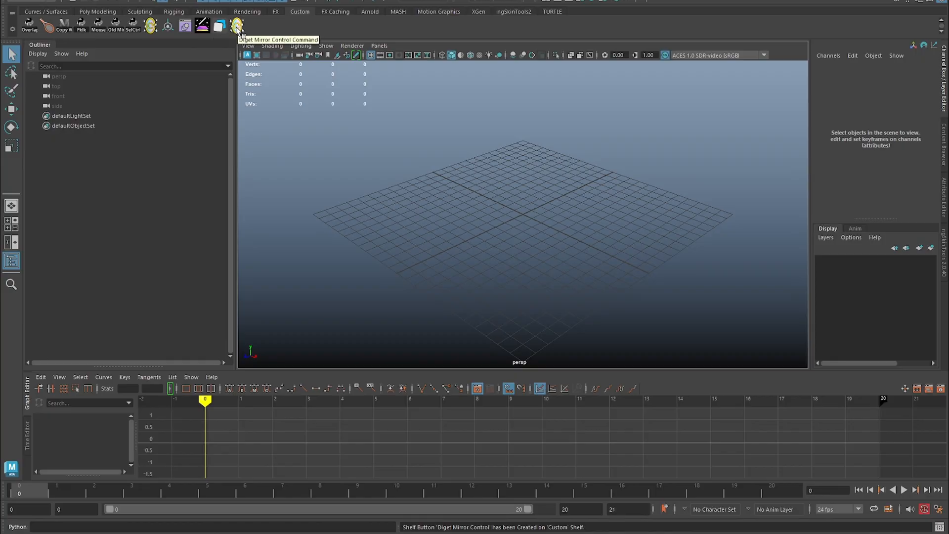
right_click(238, 25)
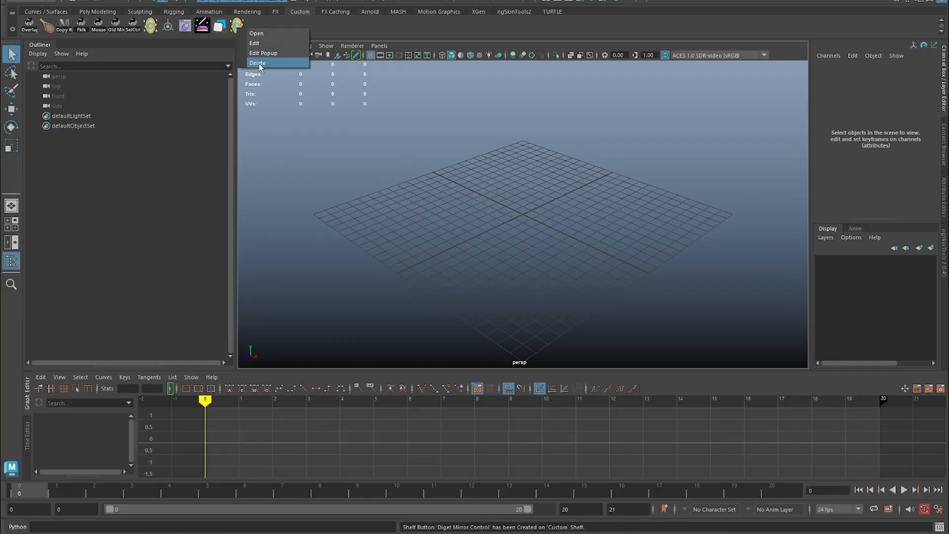
left_click(257, 62)
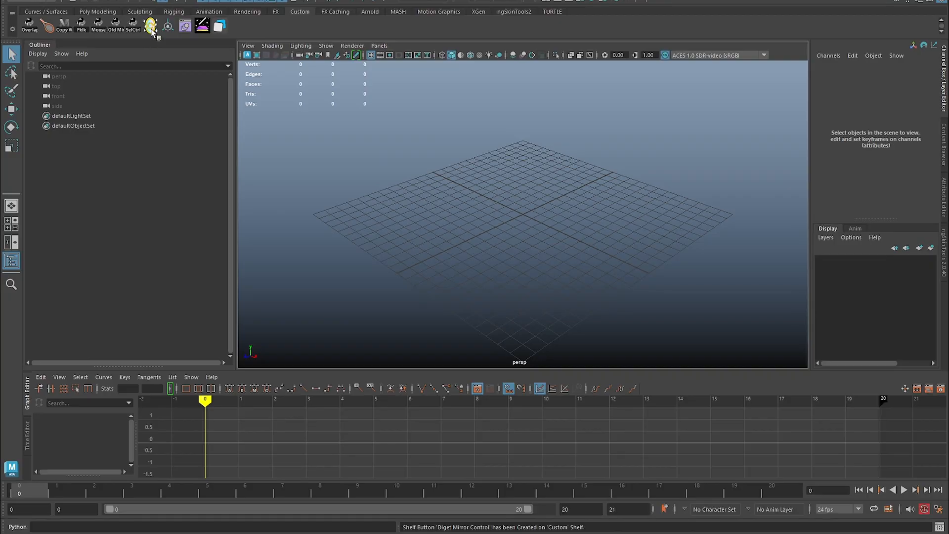
Launch Diget Mirror Control 2.0.0 from the shelf and widen its window.
left_click(150, 25)
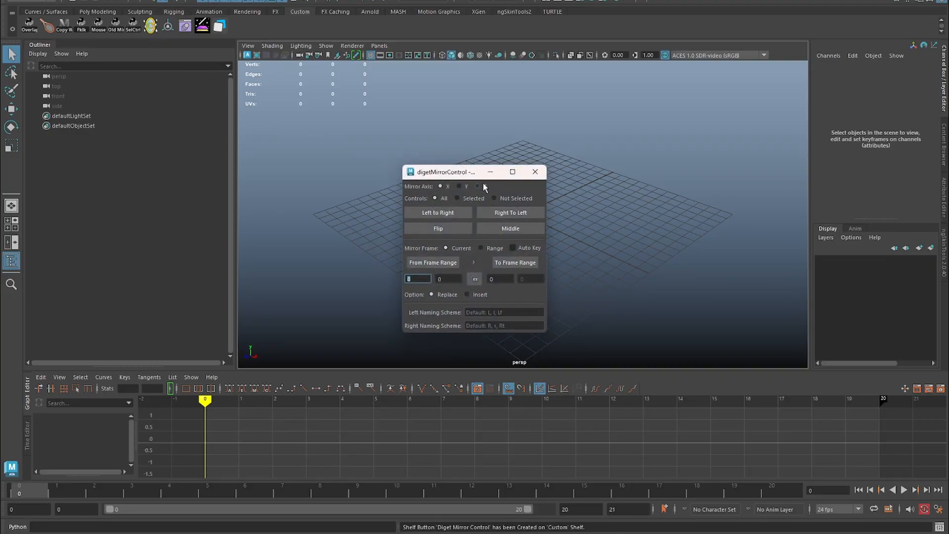
left_click_drag(548, 200, 569, 200)
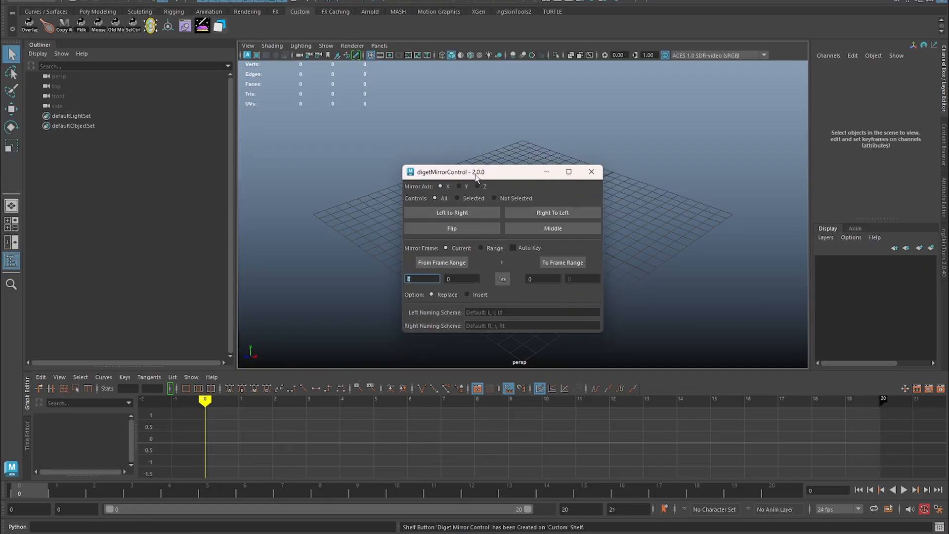
mouse_move(480, 180)
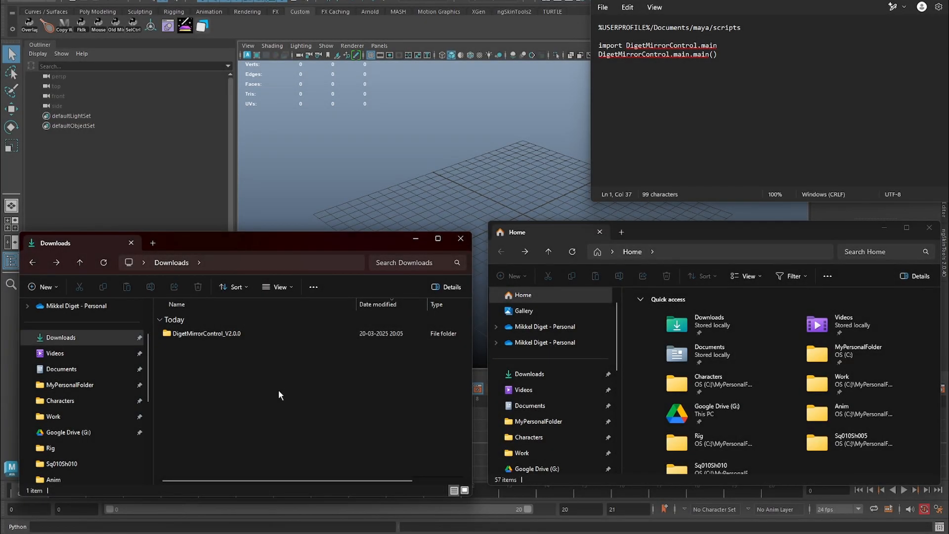
mouse_move(253, 366)
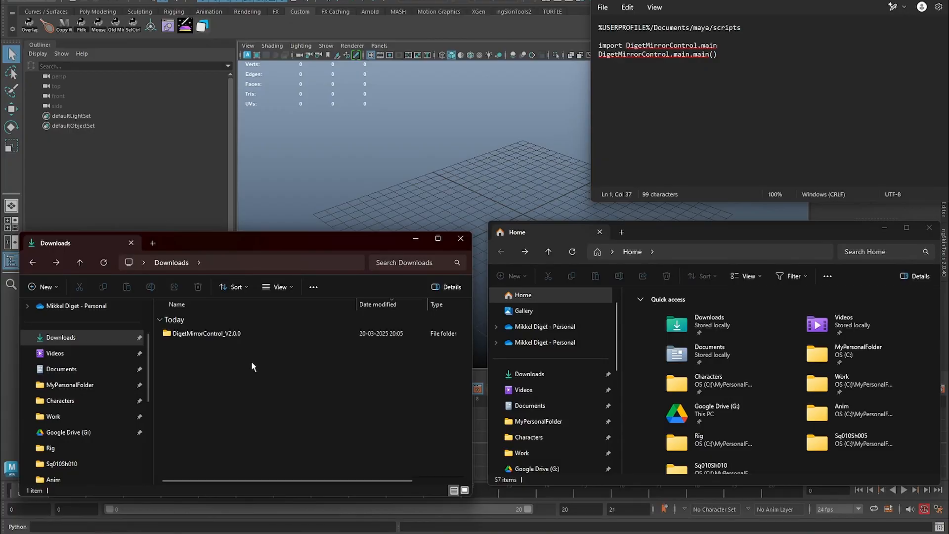
Open the extracted DigetMirrorControl_V2.0.0 folder in the Downloads window.
double_click(206, 333)
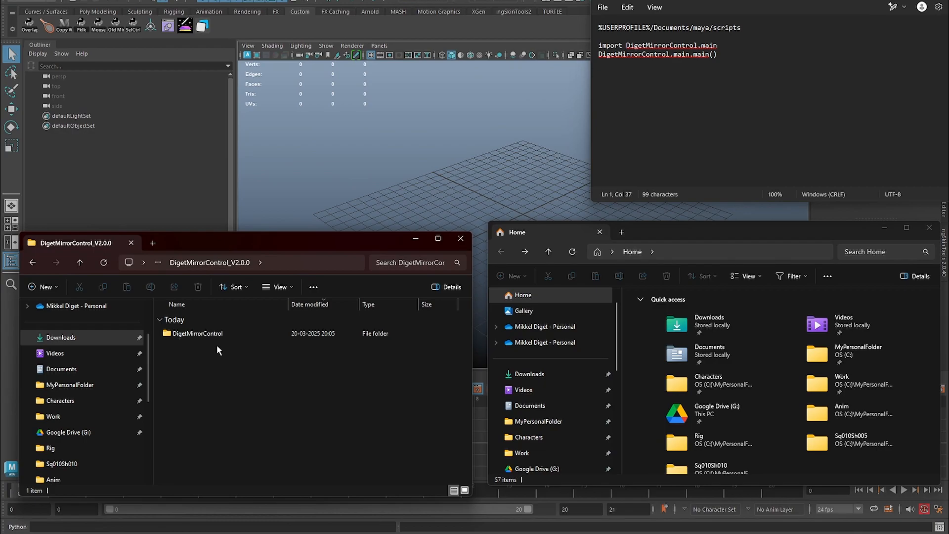
mouse_move(224, 355)
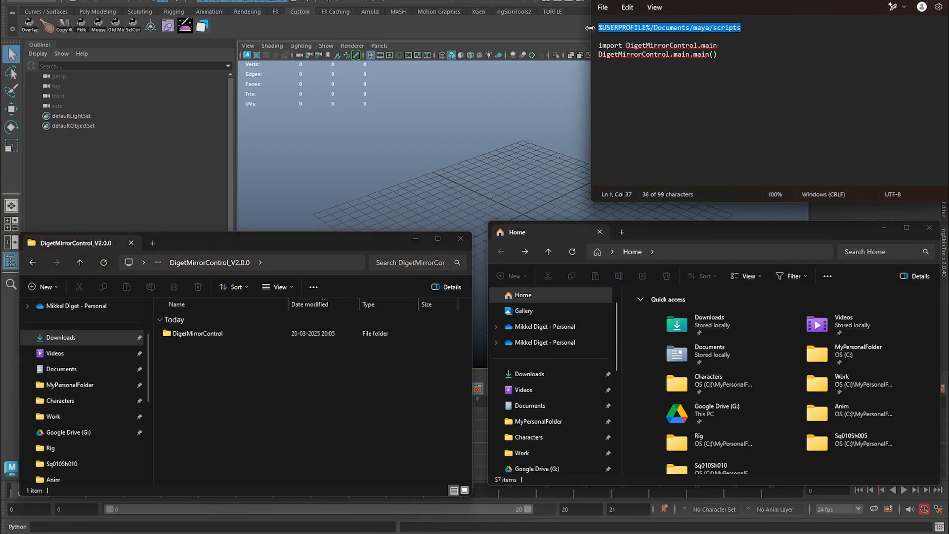
Navigate the second Explorer window to %USERPROFILE%/Documents/maya/scripts.
left_click(665, 251)
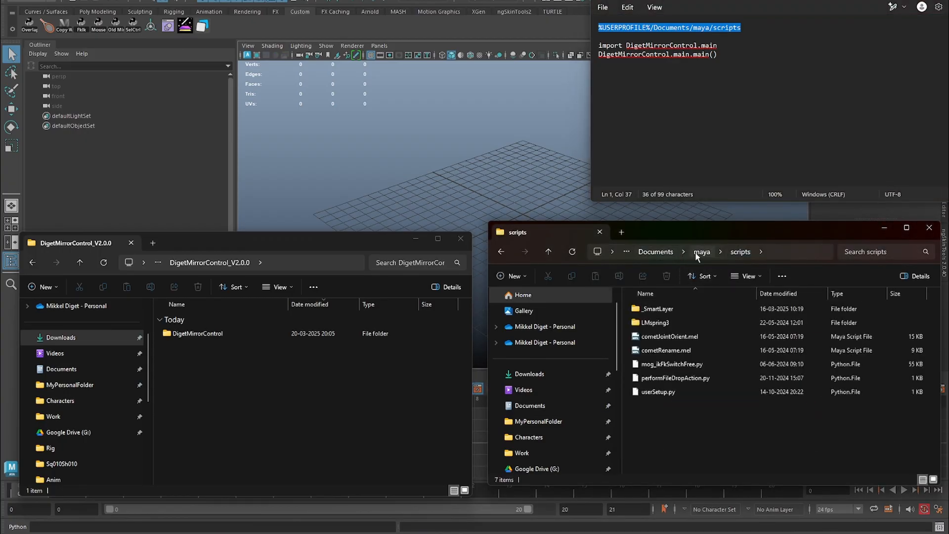
mouse_move(747, 276)
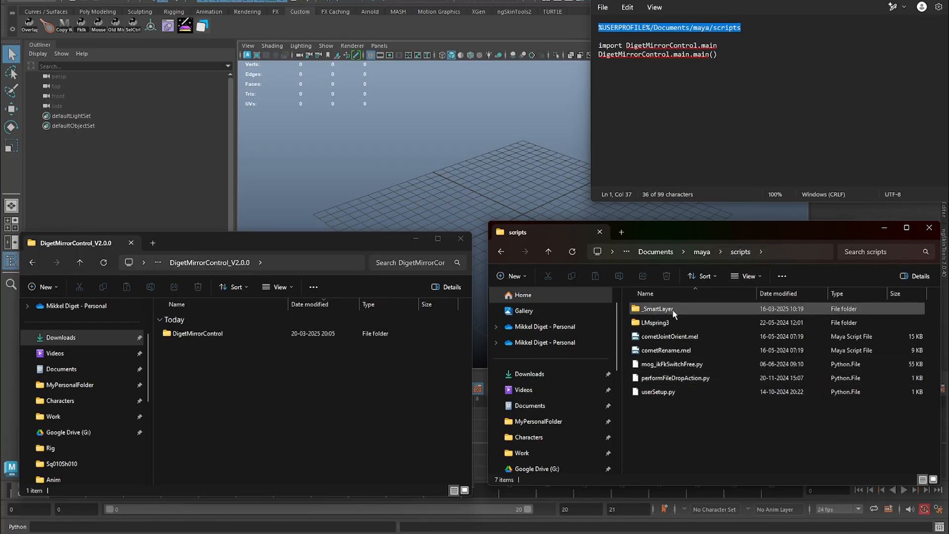
mouse_move(657, 308)
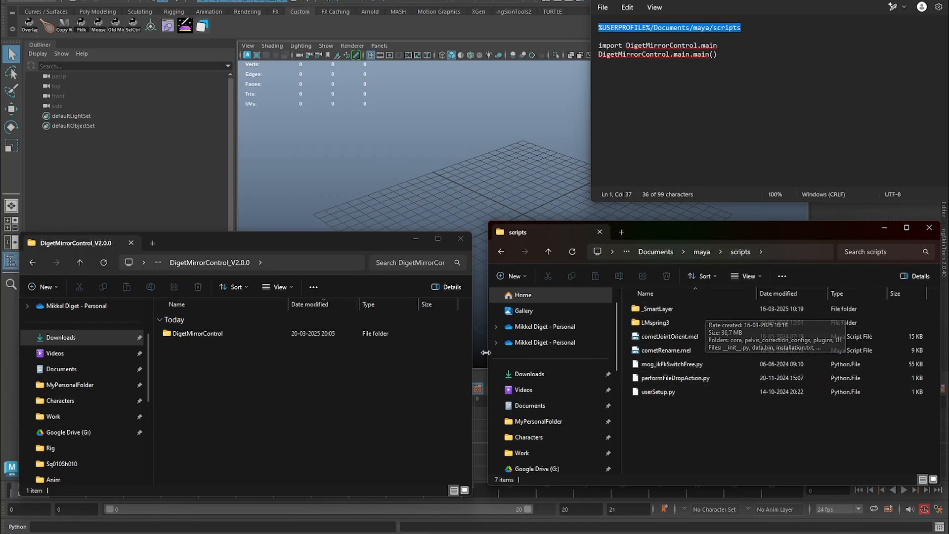
left_click(196, 334)
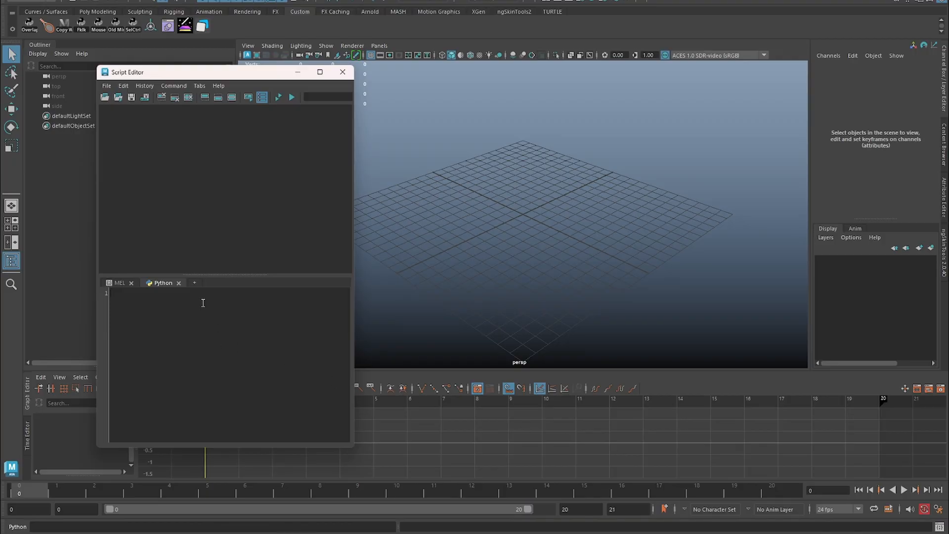
Enter 'import DigetMirrorControl.main' in the Script Editor and save it to the shelf as Python.
type("import DigetMirrorControl.main")
type("DigetMirrorControl.main.main()")
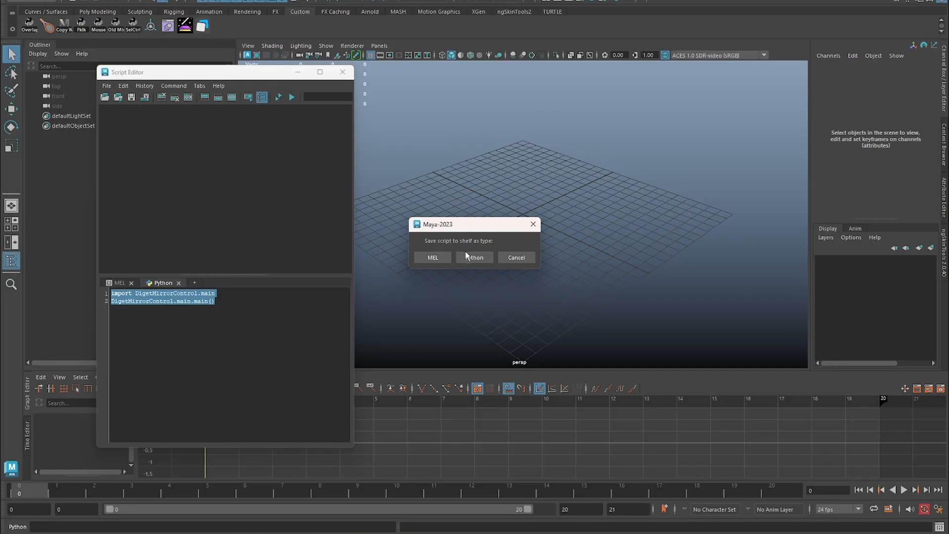
left_click(474, 257)
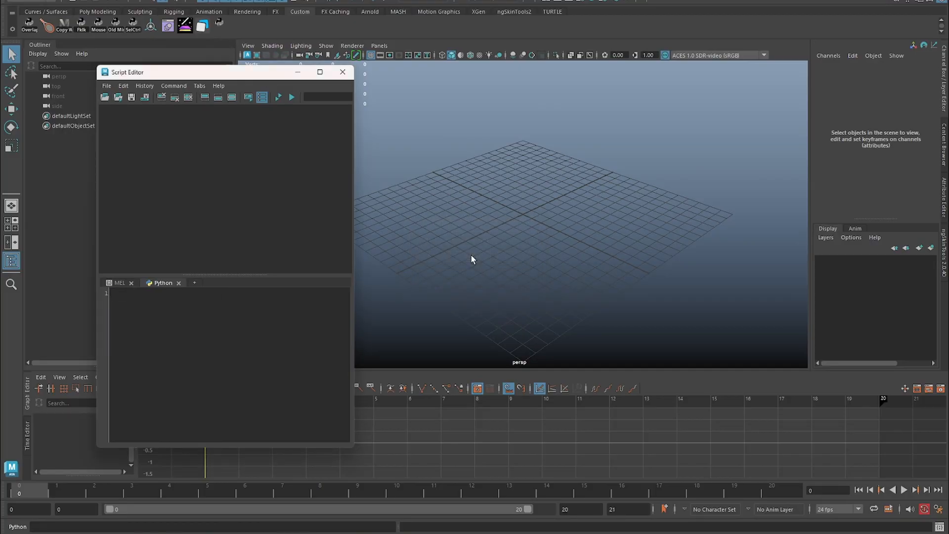